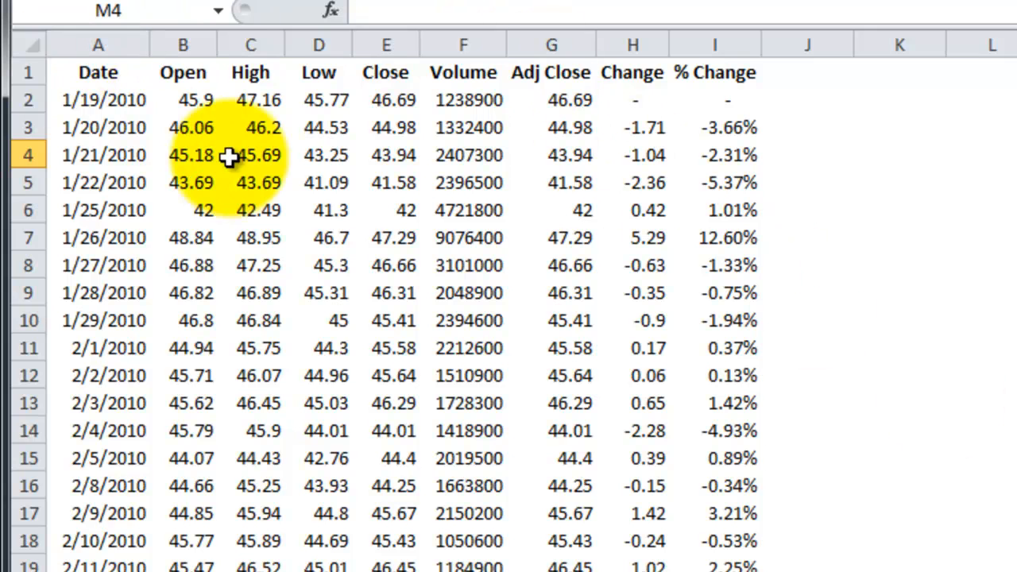
{"action": "mouse_move", "coordinate": [954, 215]}
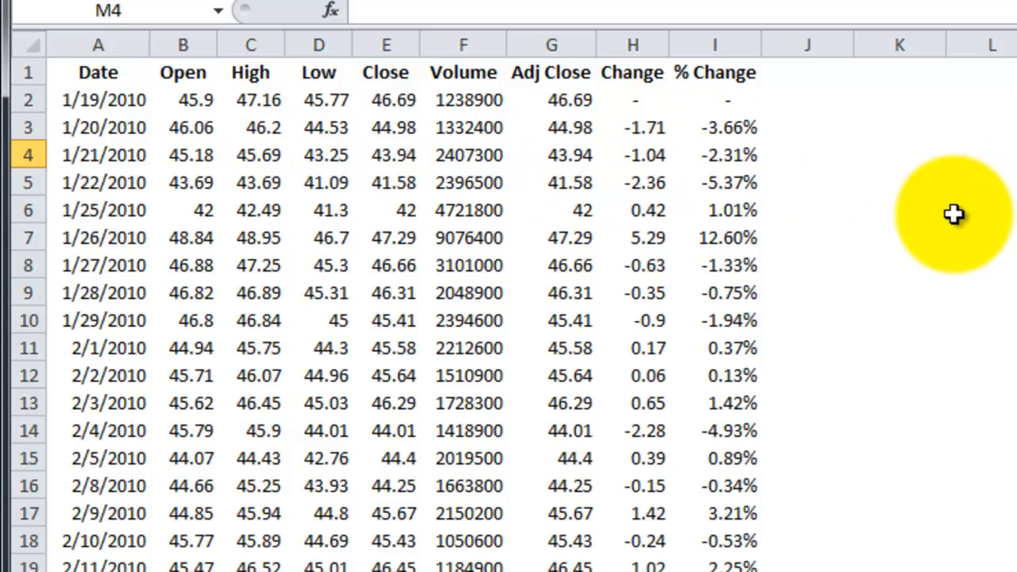
{"action": "mouse_move", "coordinate": [642, 82]}
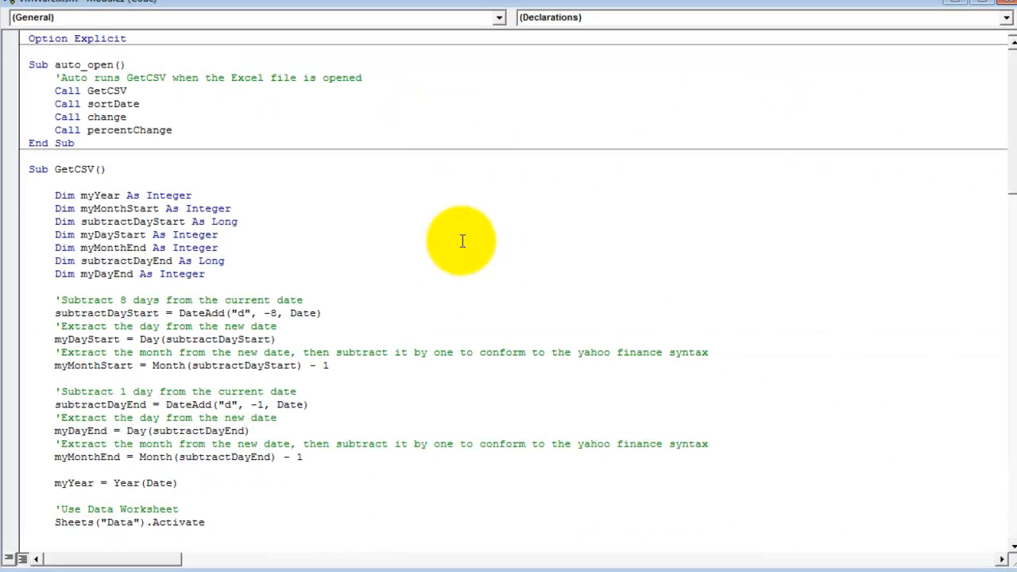
{"action": "mouse_move", "coordinate": [446, 230]}
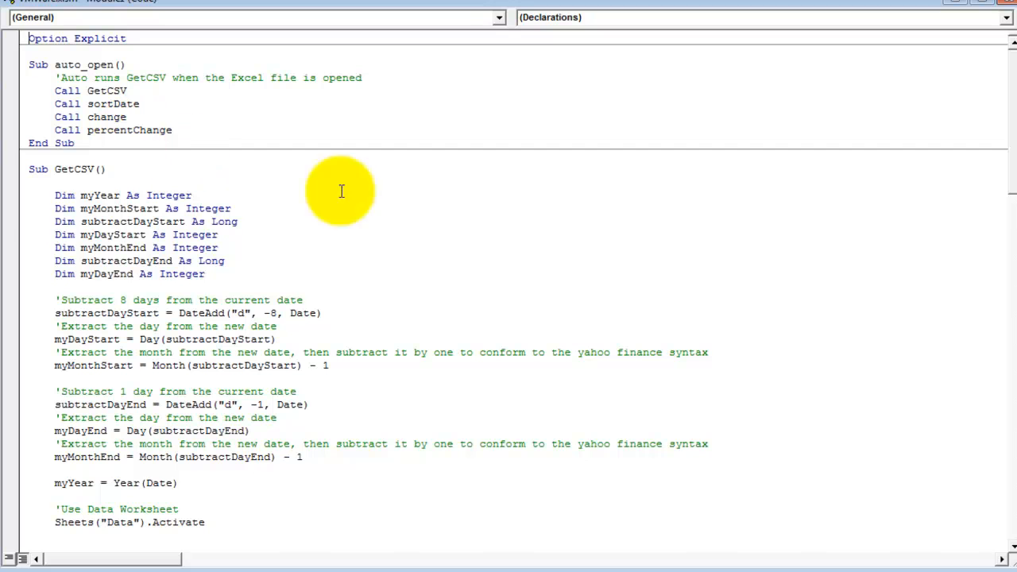
{"action": "mouse_move", "coordinate": [608, 244]}
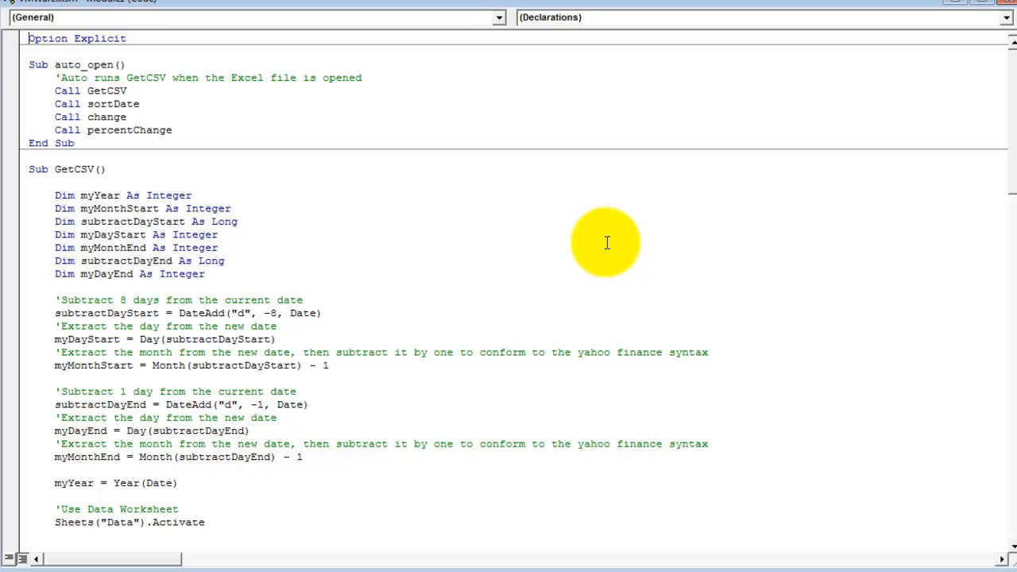
{"action": "mouse_move", "coordinate": [459, 223]}
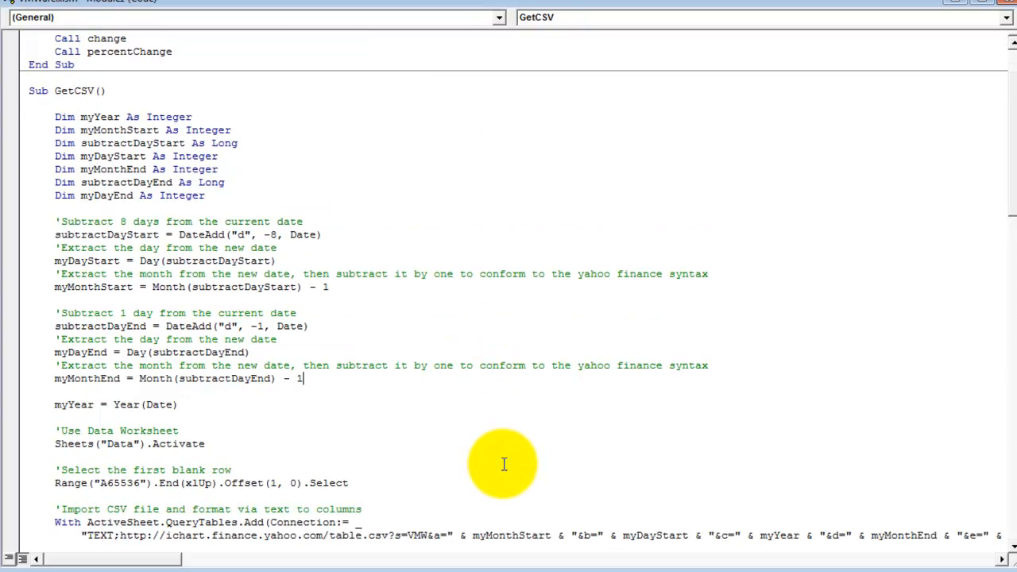
Step: Scroll the macro code down to the QueryTables import block
{"action": "scroll", "scroll_direction": "down", "scroll_amount": 3}
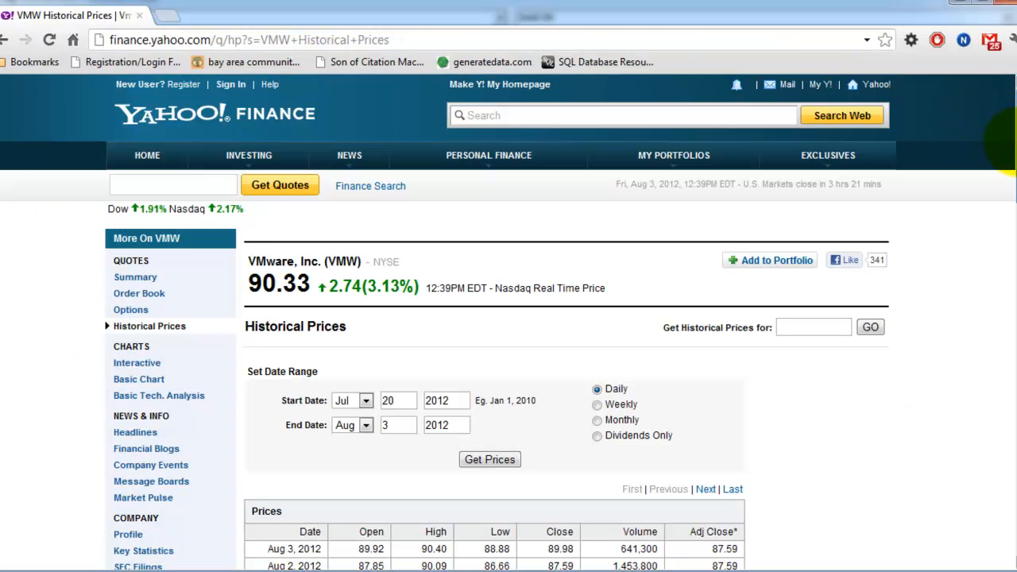
{"action": "scroll", "scroll_direction": "down", "scroll_amount": 3}
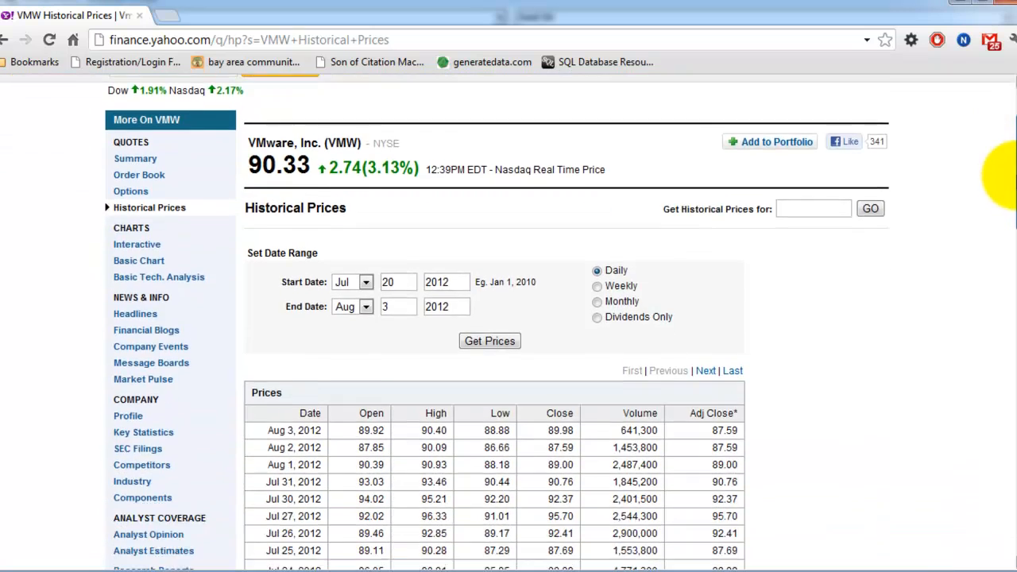
{"action": "scroll", "scroll_direction": "down", "scroll_amount": 3}
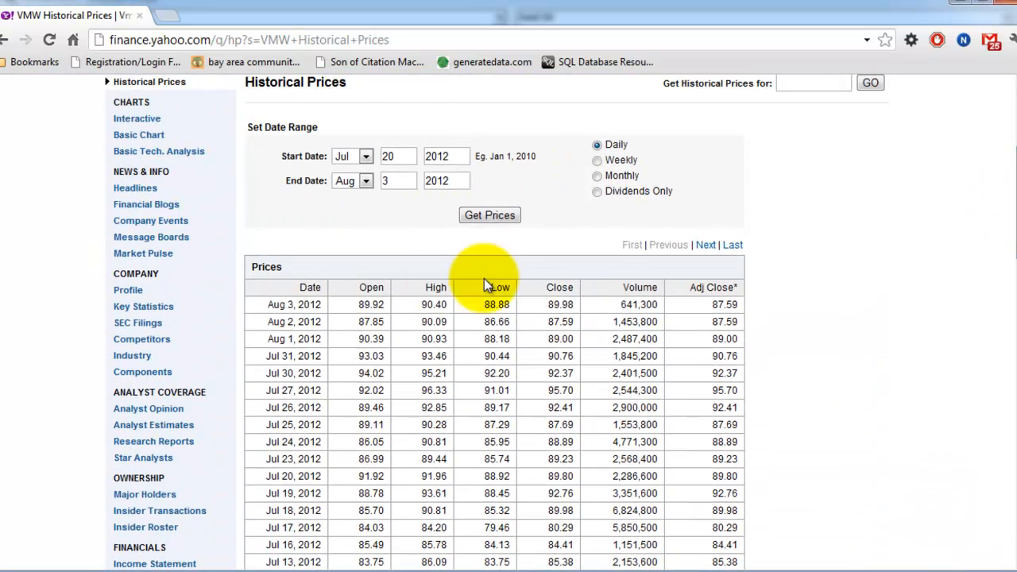
{"action": "mouse_move", "coordinate": [469, 265]}
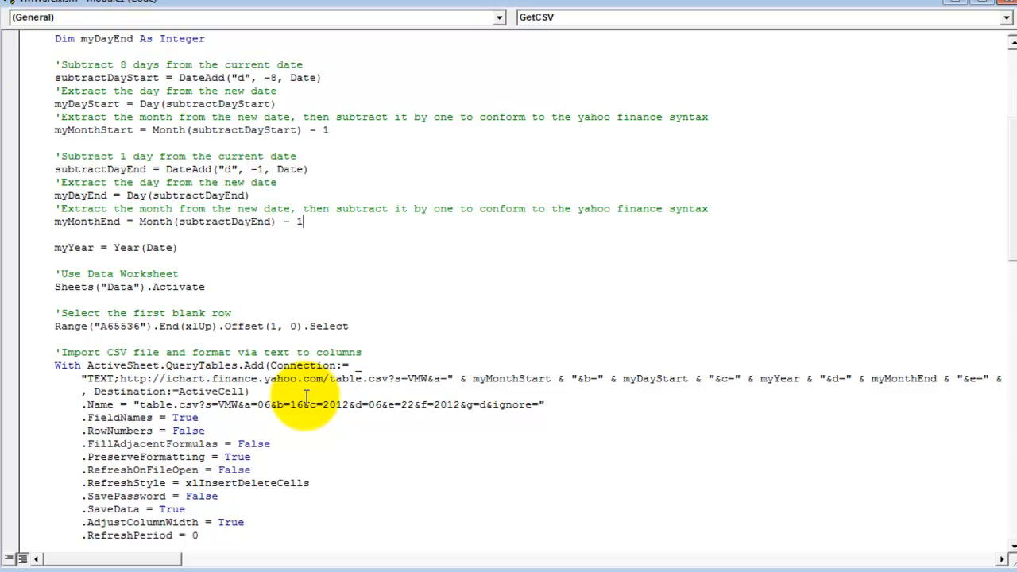
Step: Scroll through GetCSV down to its End Sub line to place a breakpoint
{"action": "scroll", "scroll_direction": "down", "scroll_amount": 3}
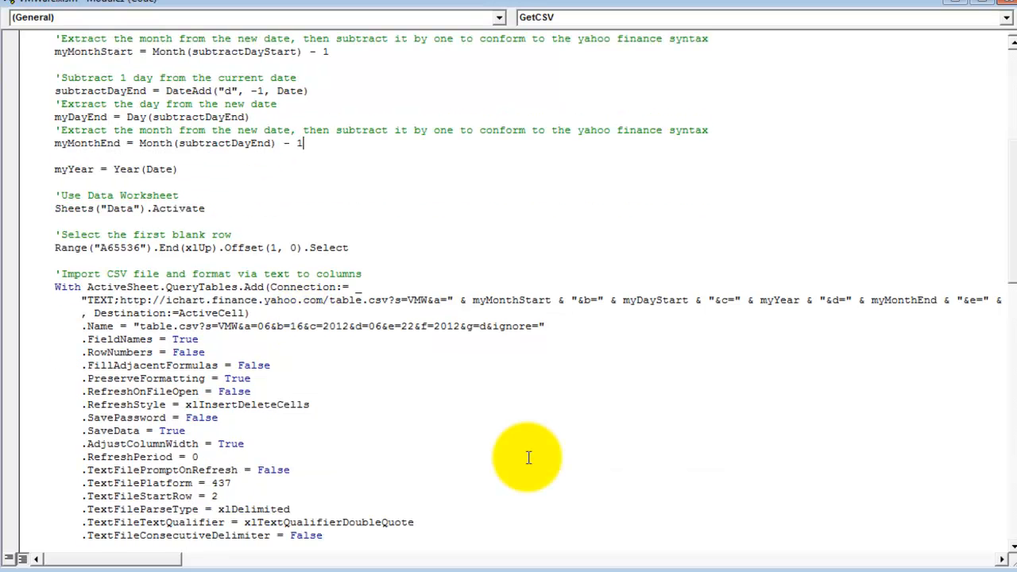
{"action": "scroll", "scroll_direction": "down", "scroll_amount": 3}
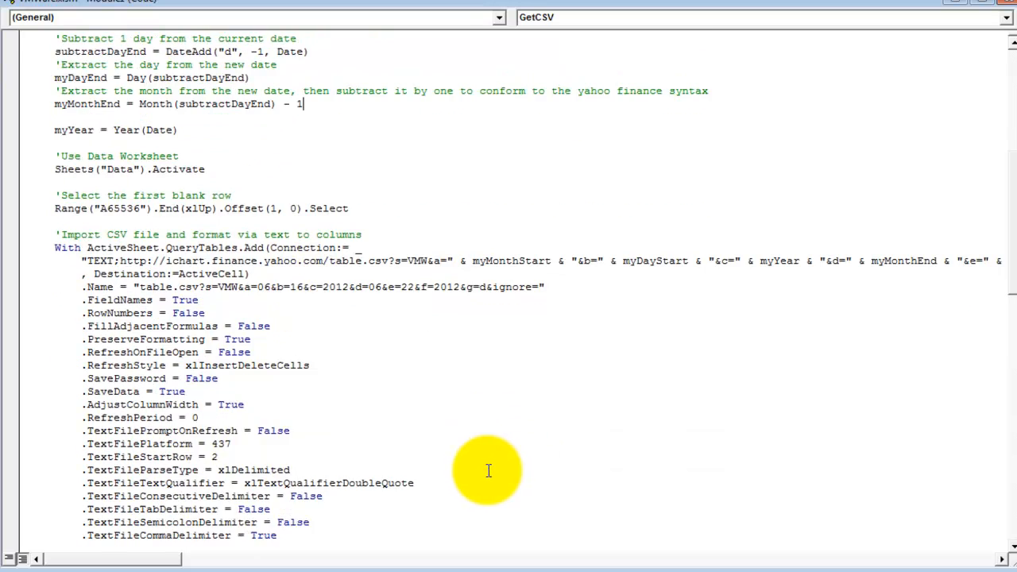
{"action": "mouse_move", "coordinate": [534, 383]}
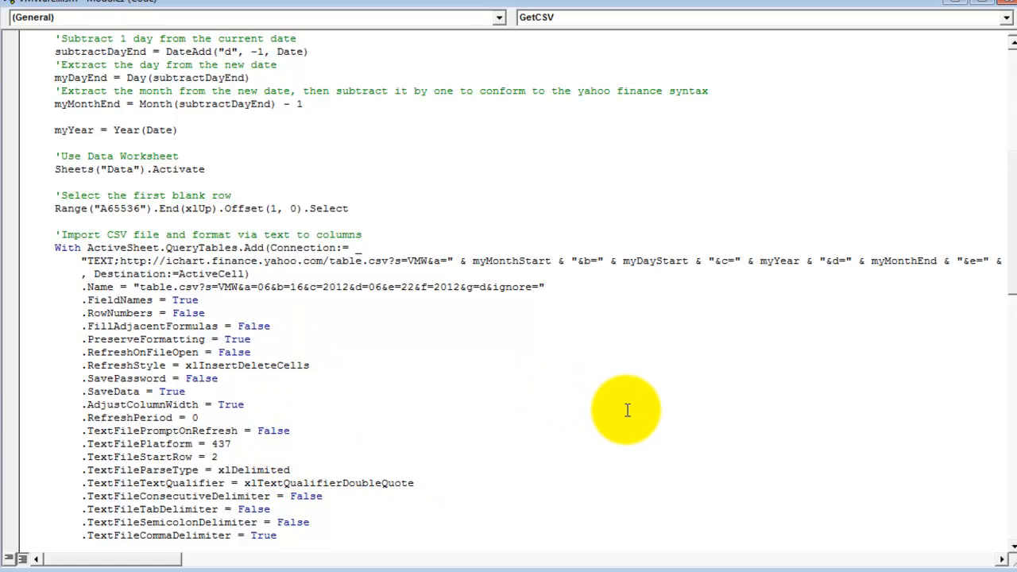
{"action": "mouse_move", "coordinate": [432, 412]}
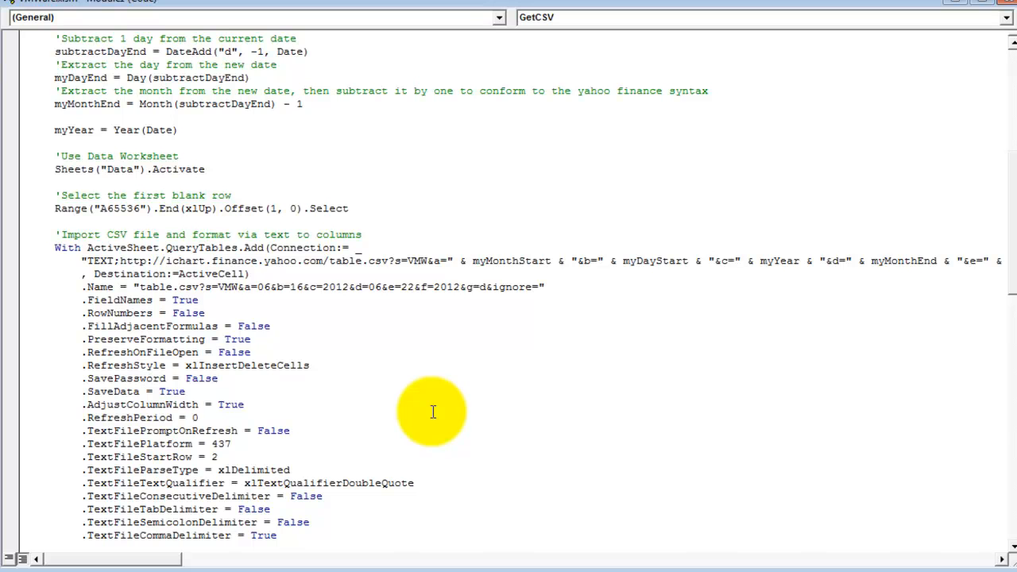
{"action": "scroll", "scroll_direction": "down", "scroll_amount": 3}
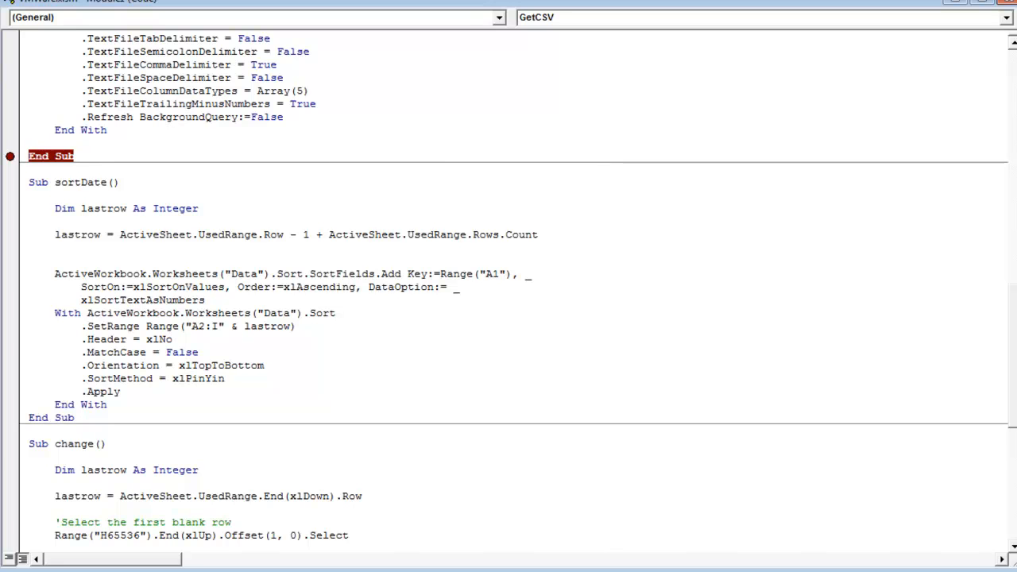
Step: Place the cursor inside auto_open to run the VMW import macros
{"action": "left_click", "coordinate": [67, 182]}
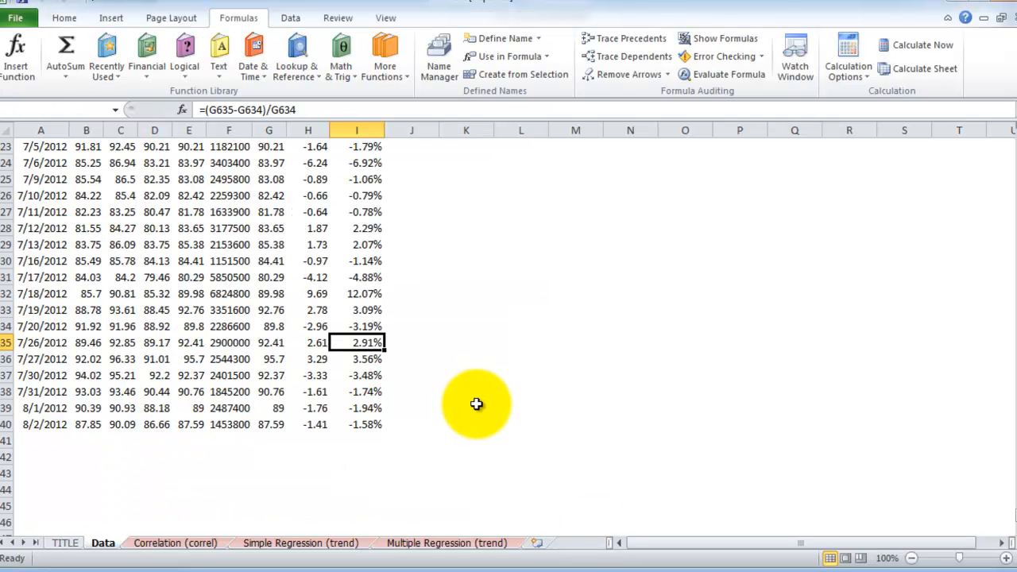
{"action": "mouse_move", "coordinate": [424, 396]}
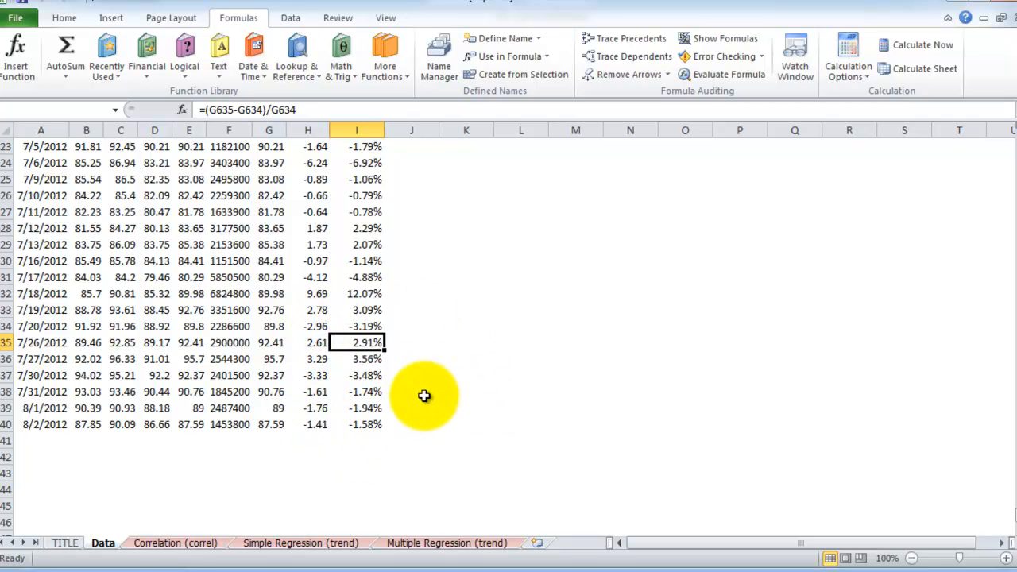